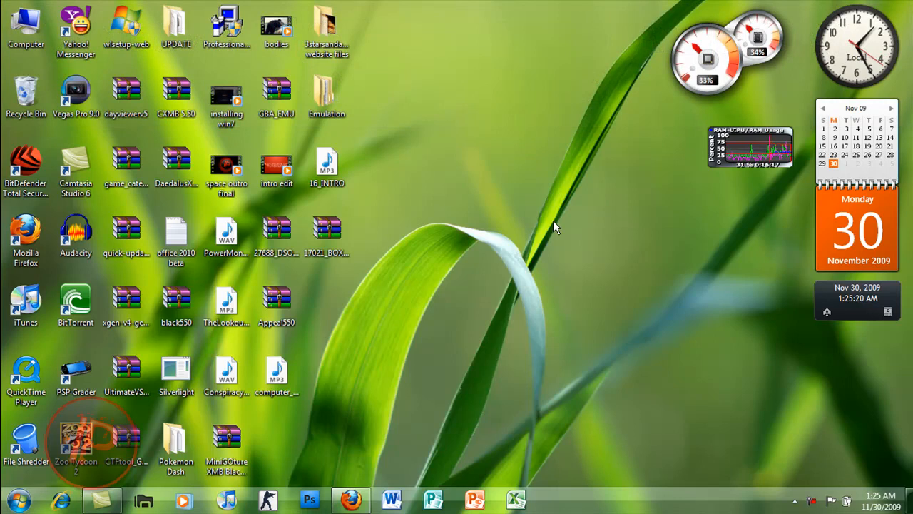
mouse_move(555, 205)
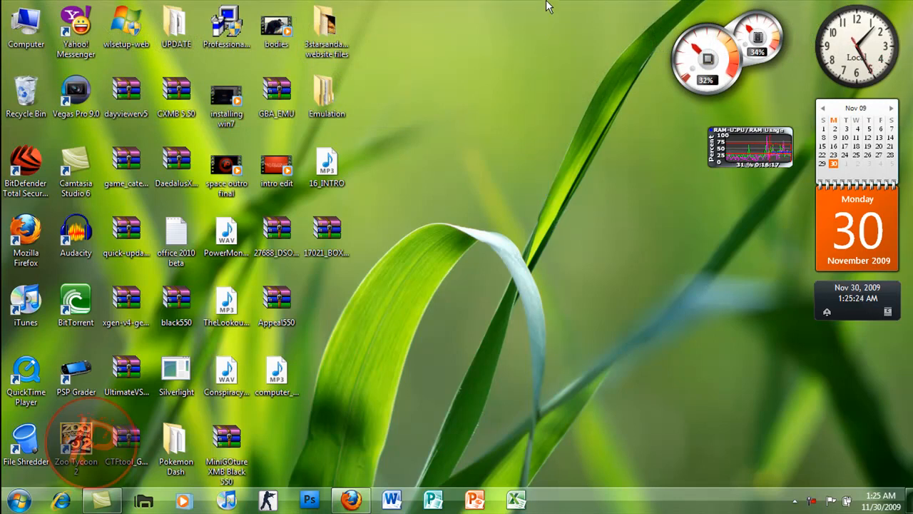
mouse_move(530, 329)
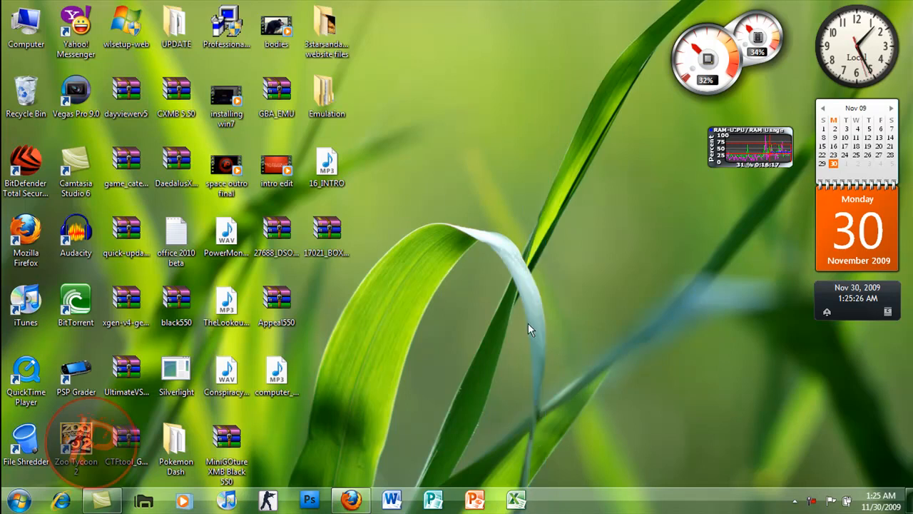
mouse_move(524, 6)
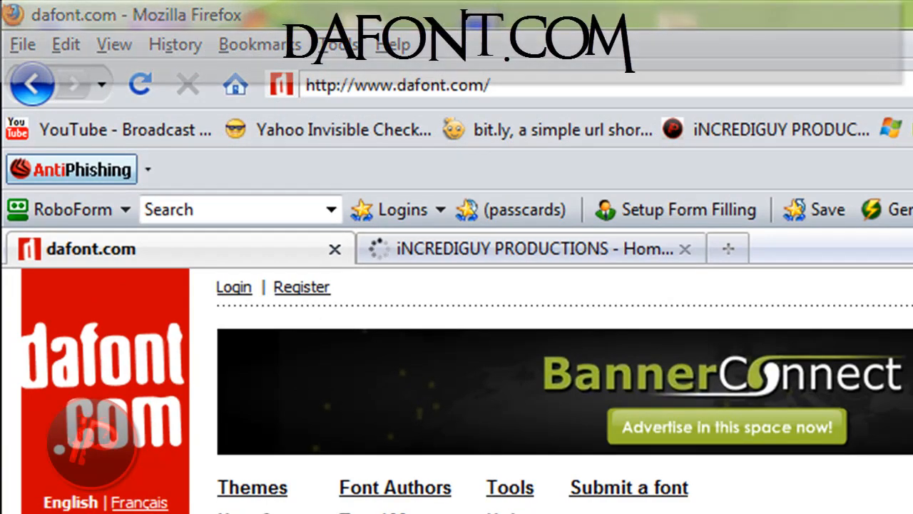
Step: Browse dafont.com to the Fancy > Distorted font category
scroll(down, 3)
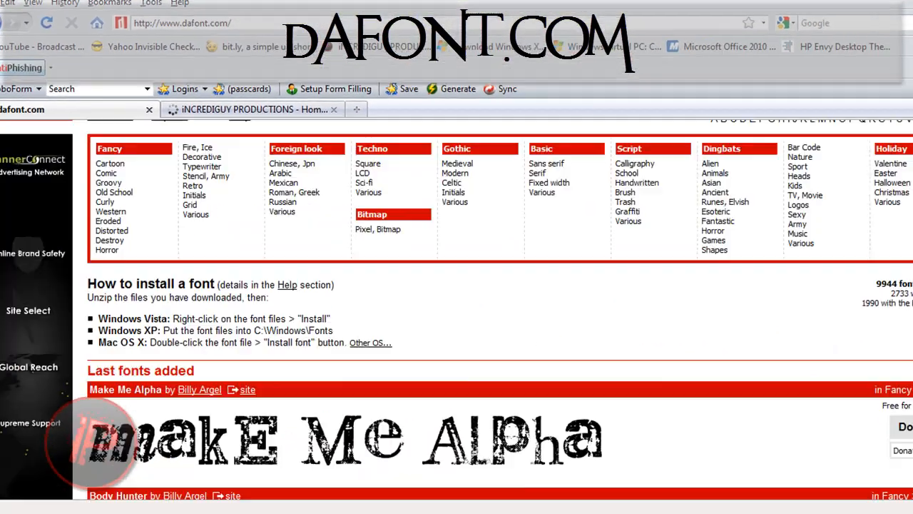
scroll(down, 3)
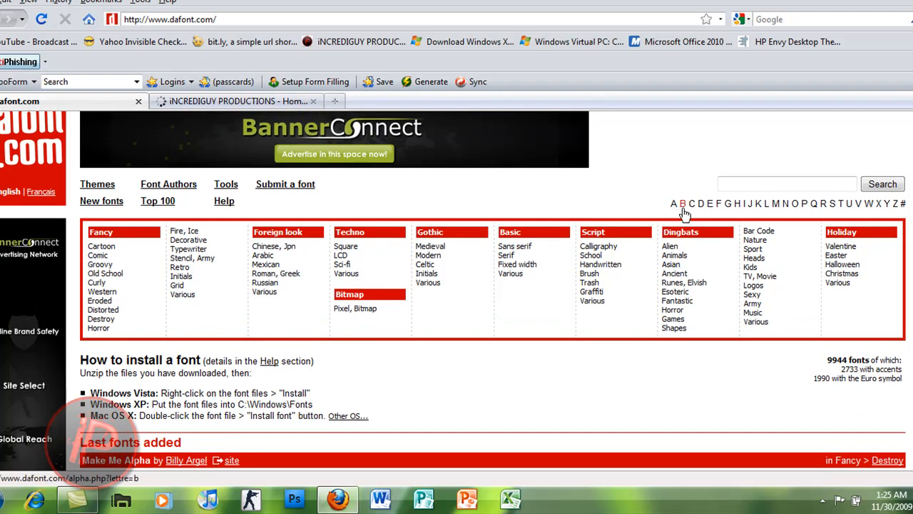
click(683, 203)
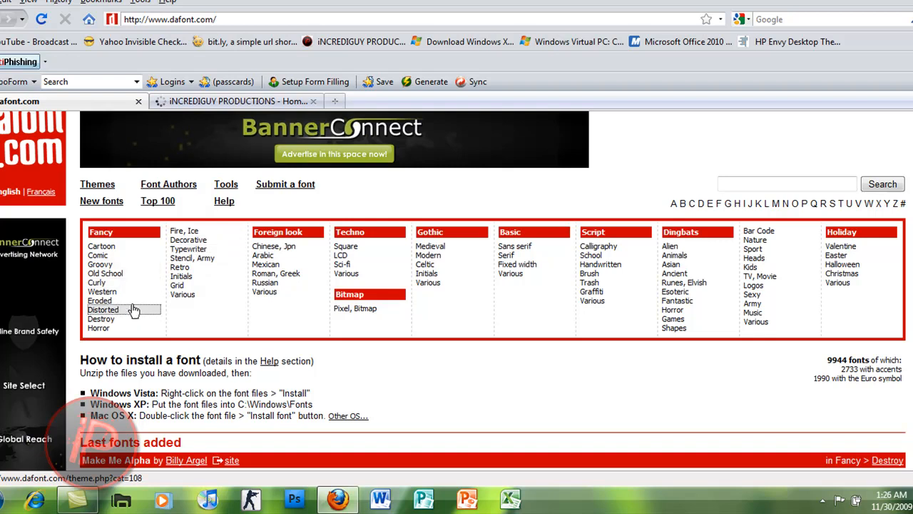
click(103, 309)
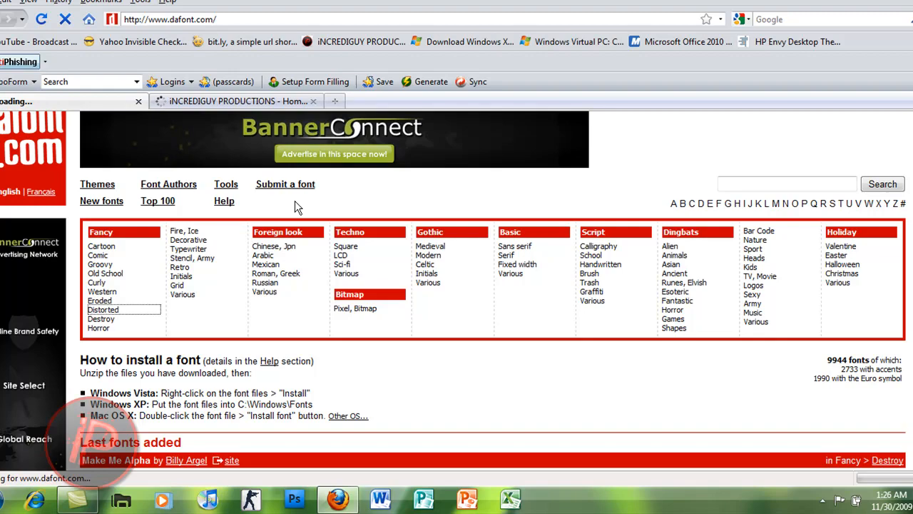
click(103, 310)
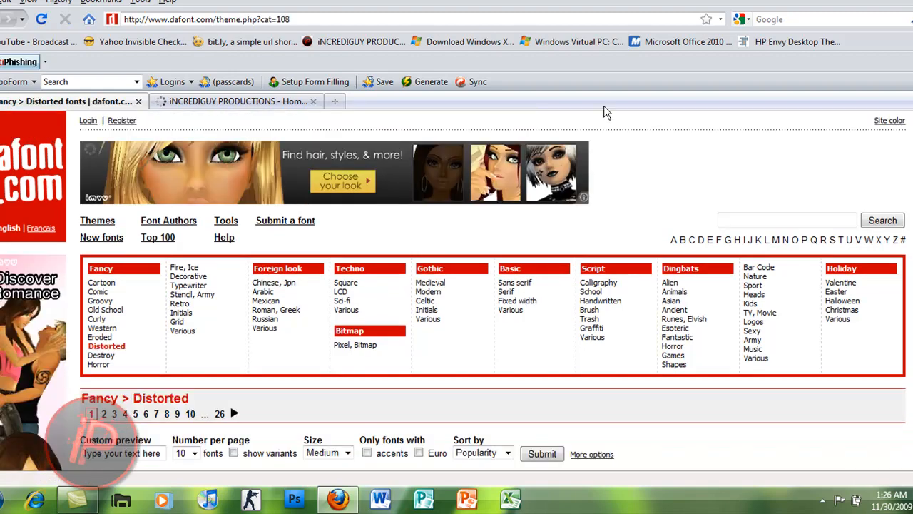
scroll(down, 3)
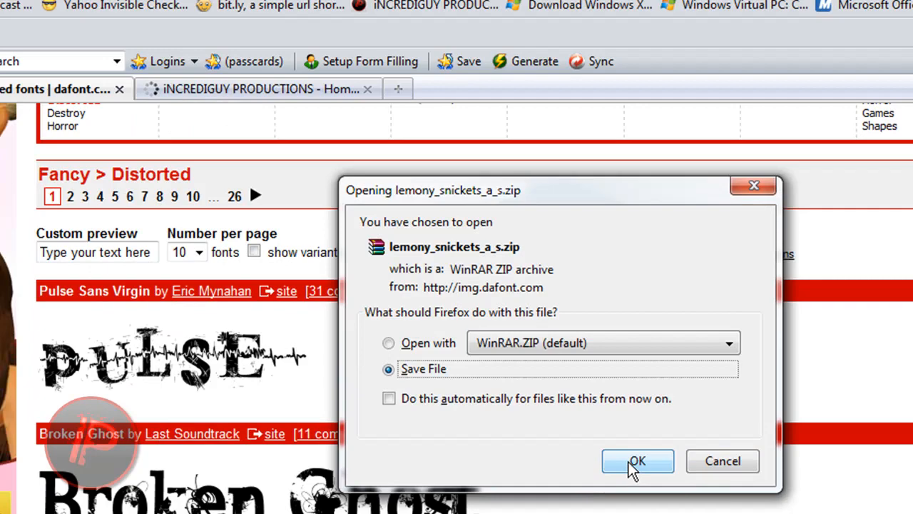
Step: Save the lemony_snickets_a_s.zip font archive to disk
click(636, 461)
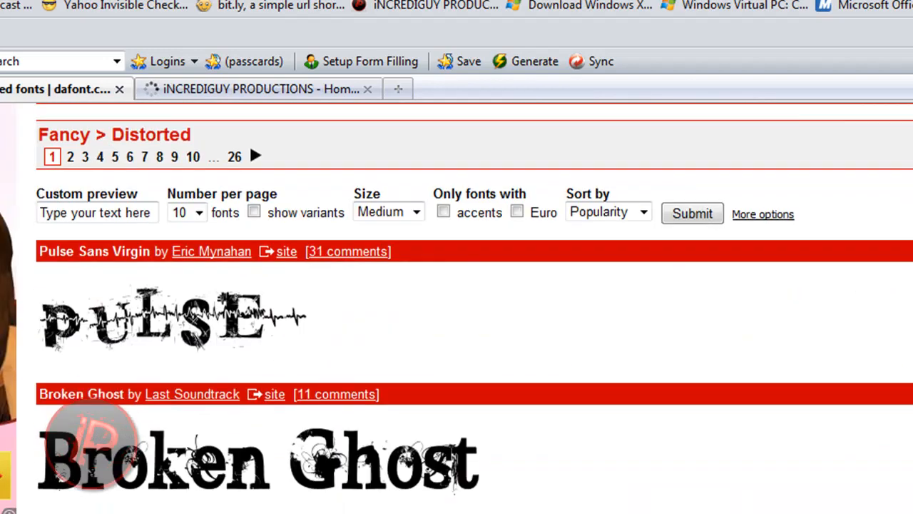
scroll(up, 3)
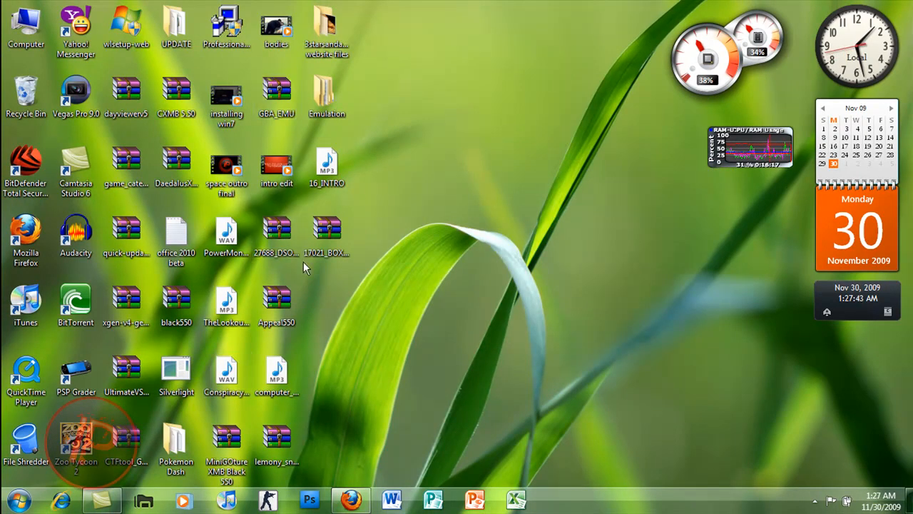
Step: Open the lemony_snickets_a_s.zip archive from the desktop in WinRAR
click(277, 439)
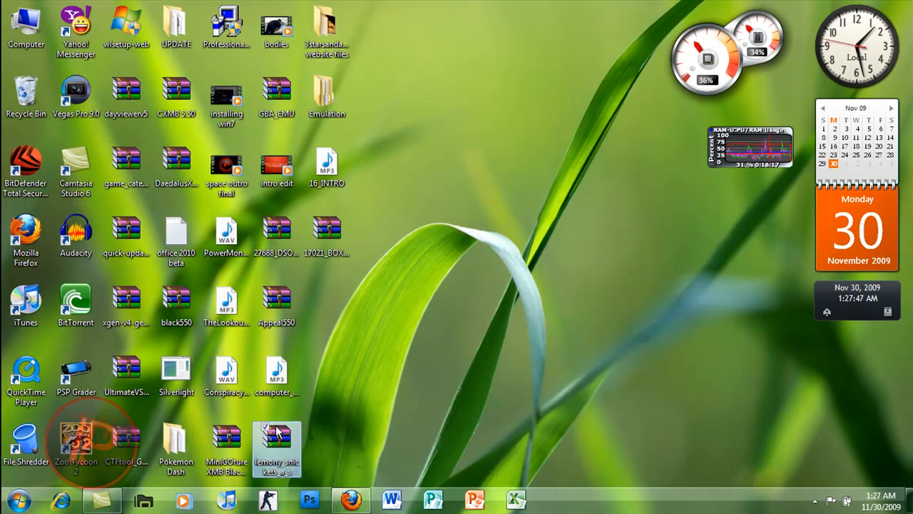
double_click(276, 446)
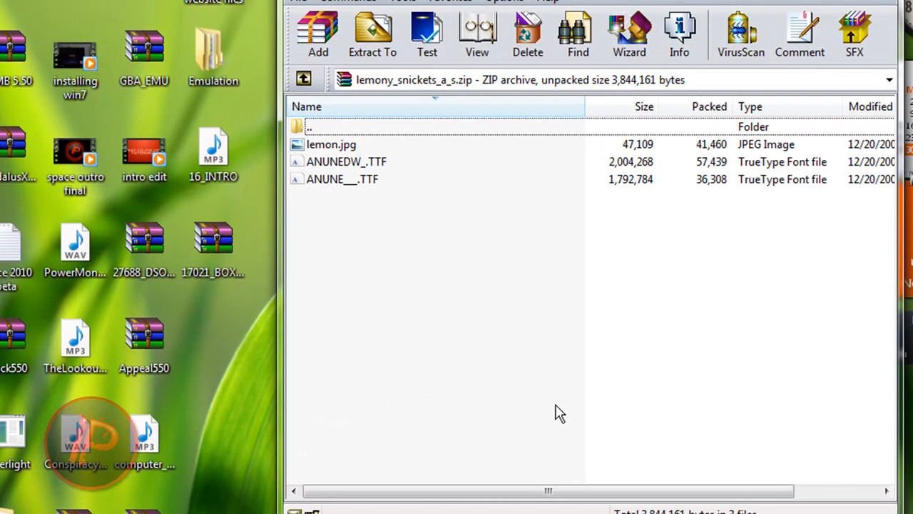
mouse_move(628, 289)
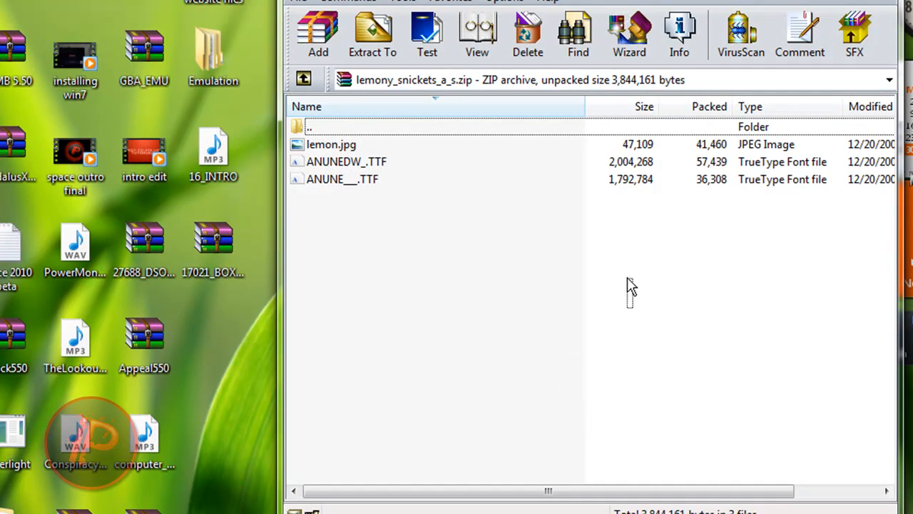
mouse_move(539, 341)
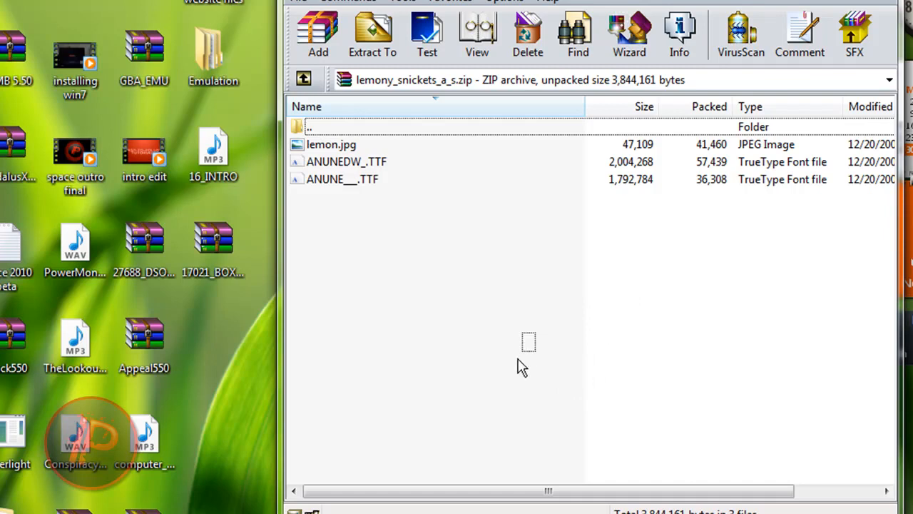
mouse_move(391, 371)
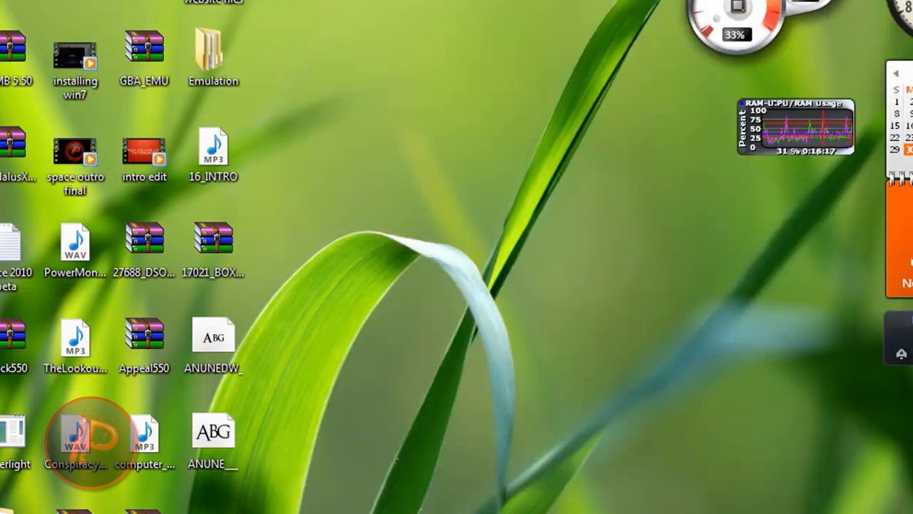
mouse_move(357, 317)
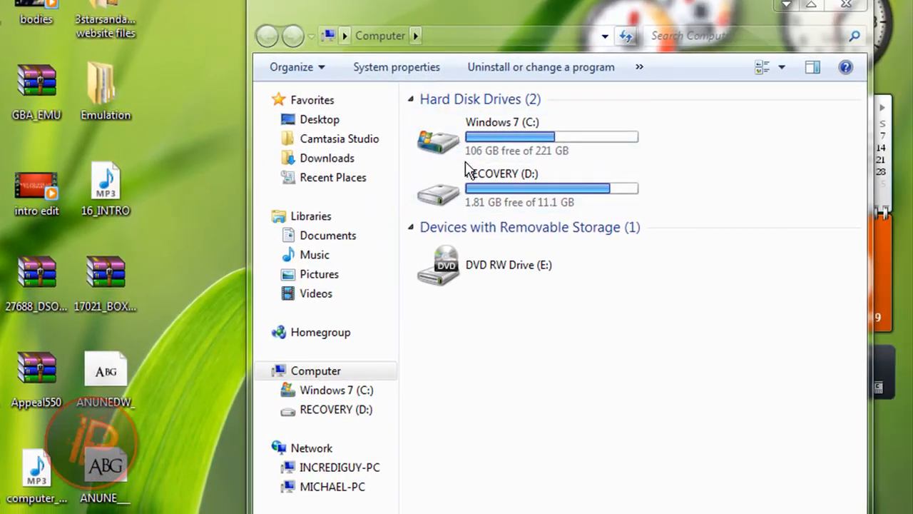
Step: Drag both extracted font files into C:\Windows\Fonts, then close Explorer
double_click(438, 140)
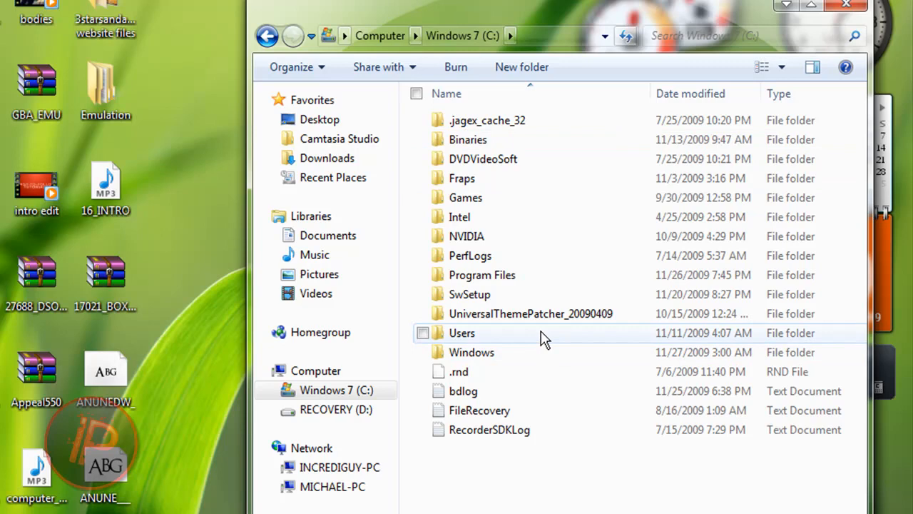
double_click(470, 351)
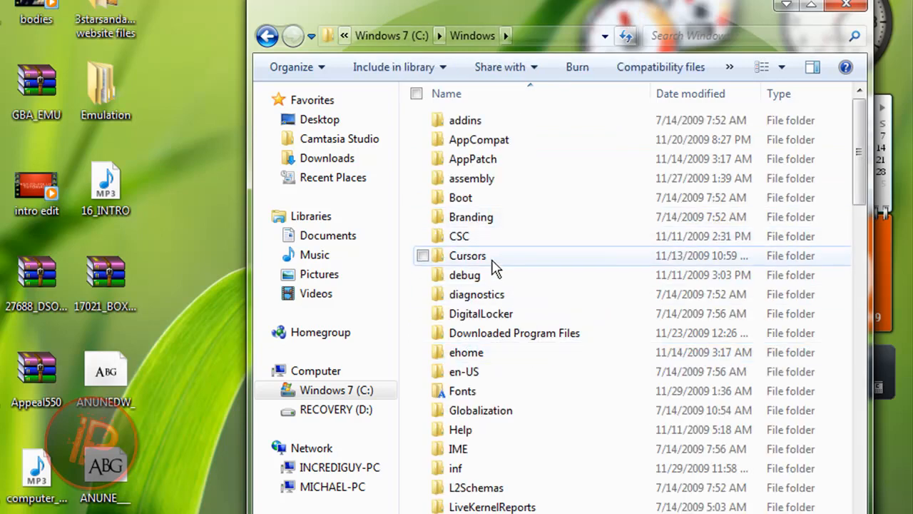
double_click(461, 390)
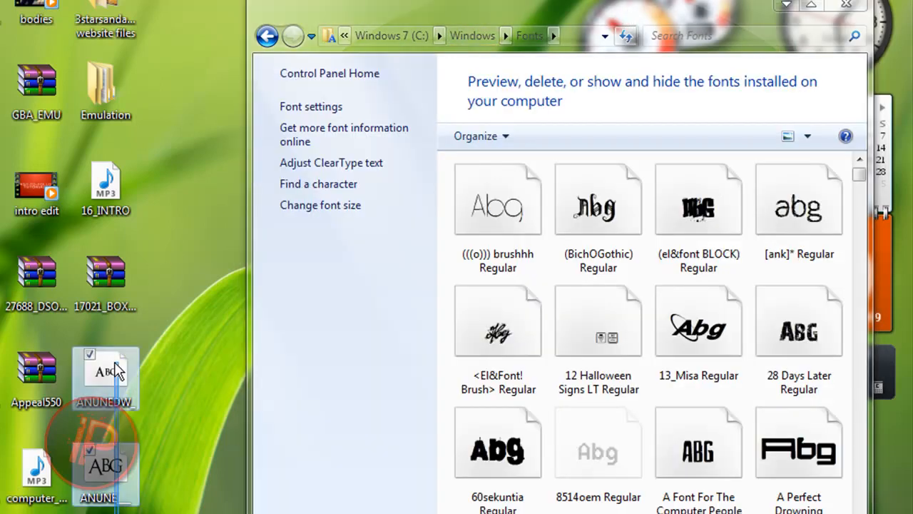
drag(105, 374, 234, 368)
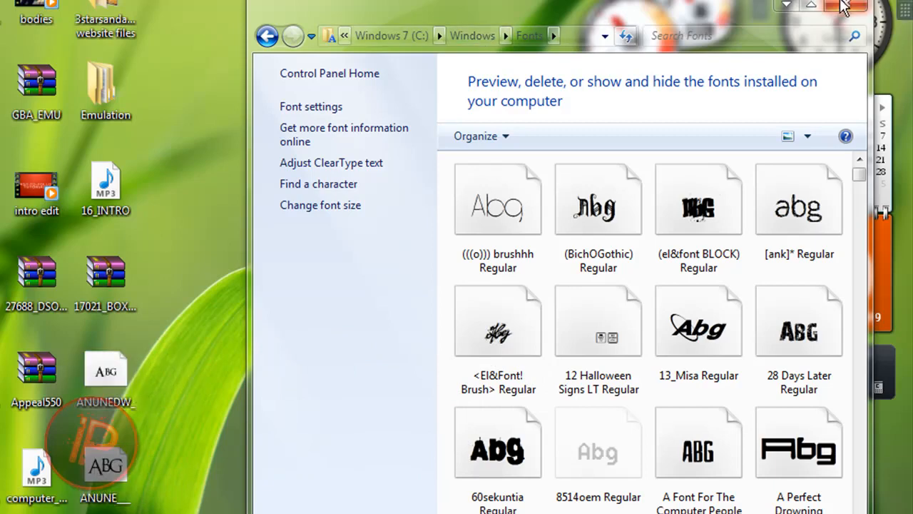
click(846, 5)
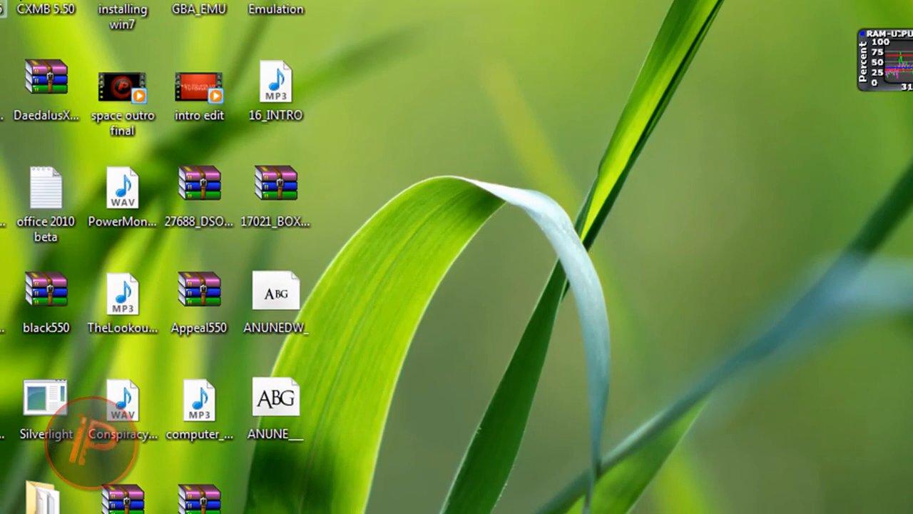
Step: Install both font files via Install, replacing the existing An Unfortunate Event DeWarped font
click(275, 291)
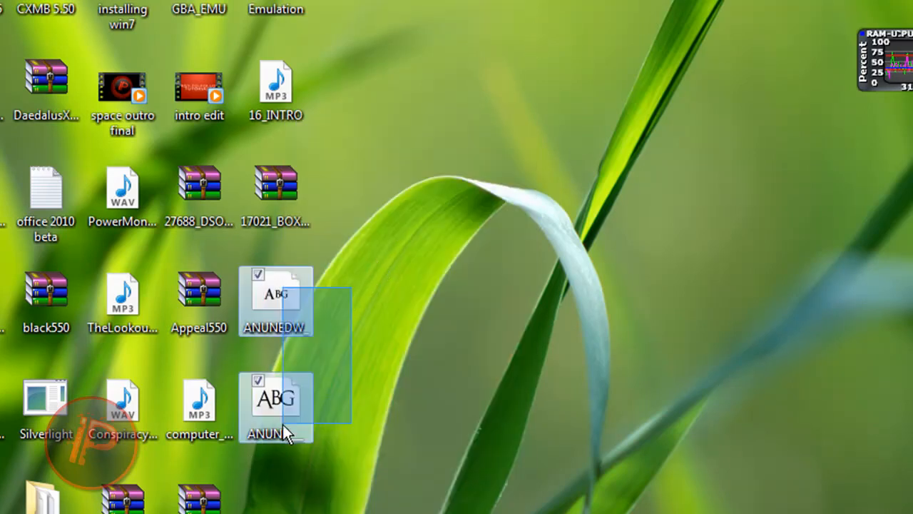
right_click(274, 400)
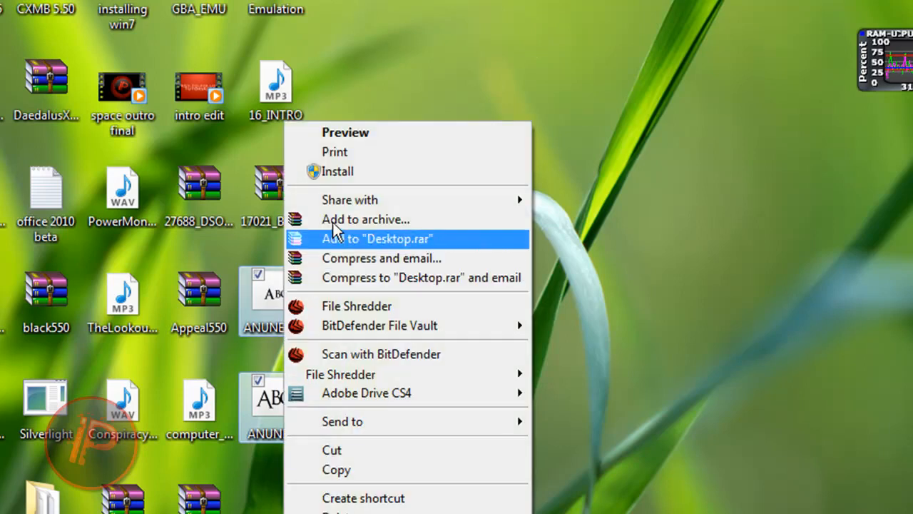
mouse_move(344, 171)
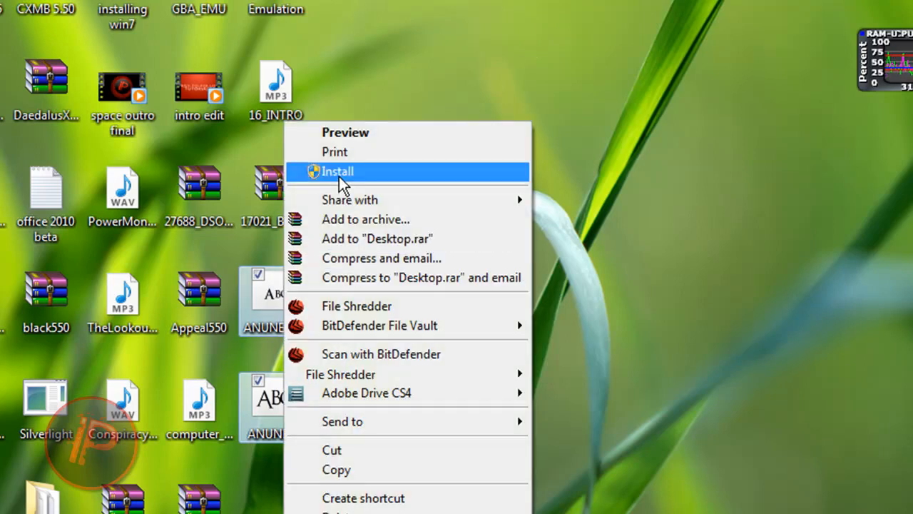
click(337, 171)
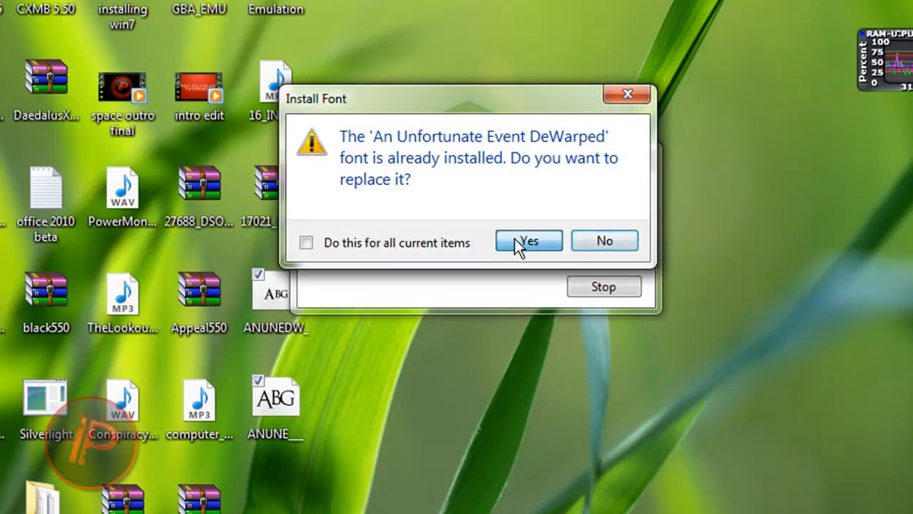
click(529, 241)
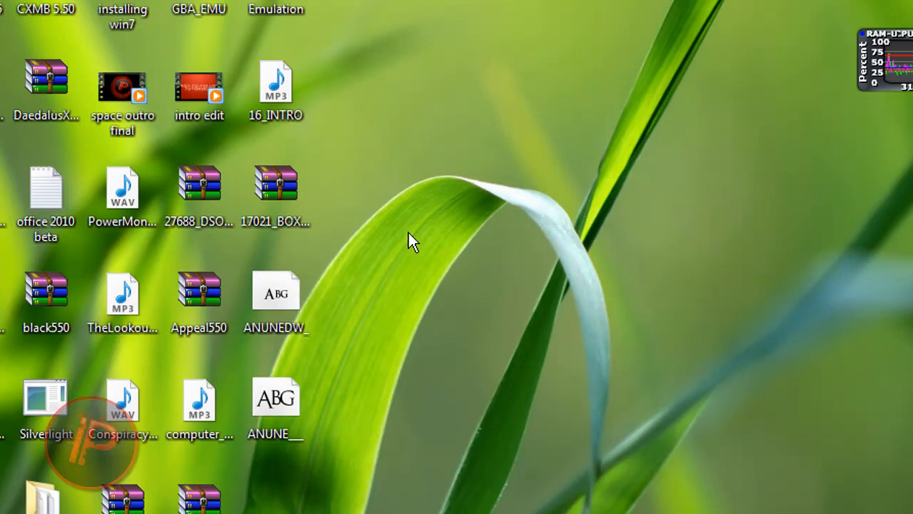
mouse_move(419, 282)
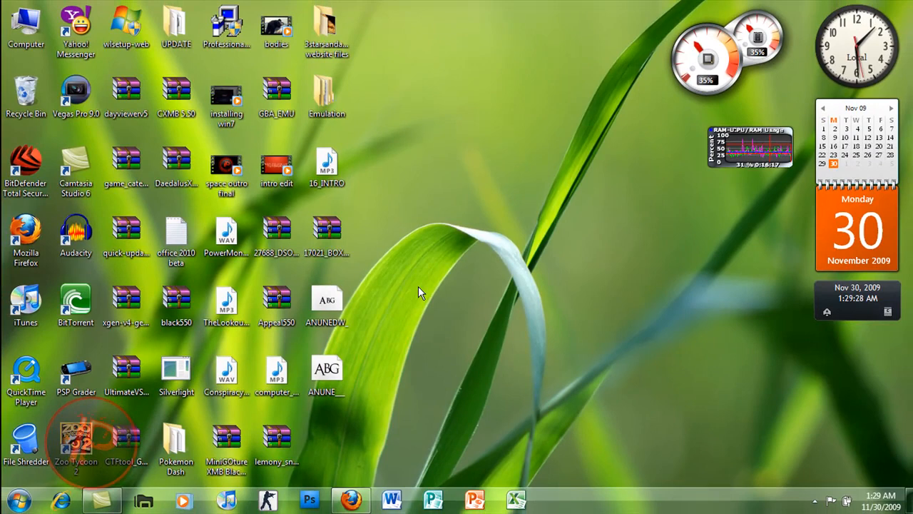
mouse_move(439, 341)
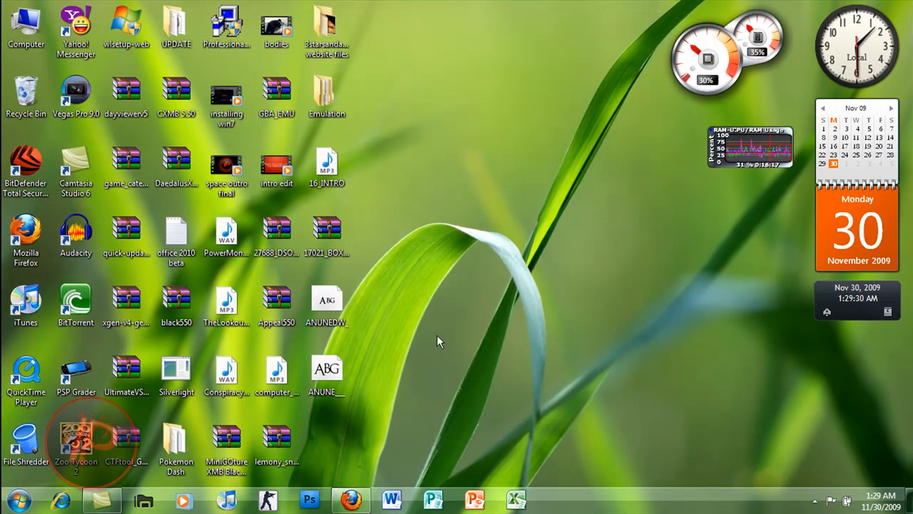
mouse_move(396, 259)
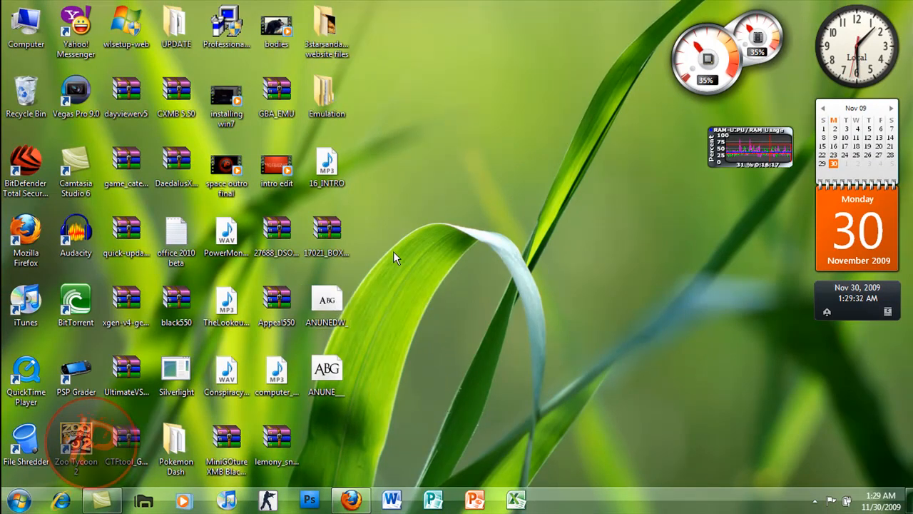
mouse_move(450, 268)
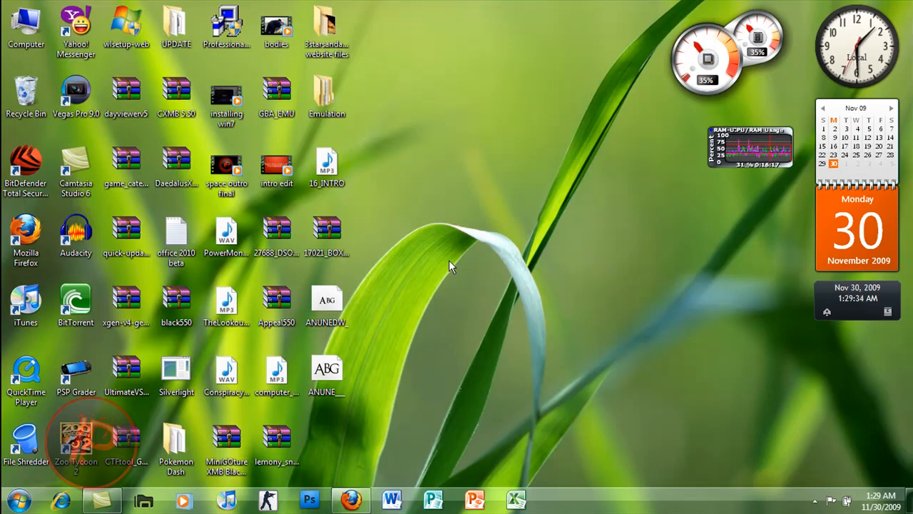
mouse_move(433, 320)
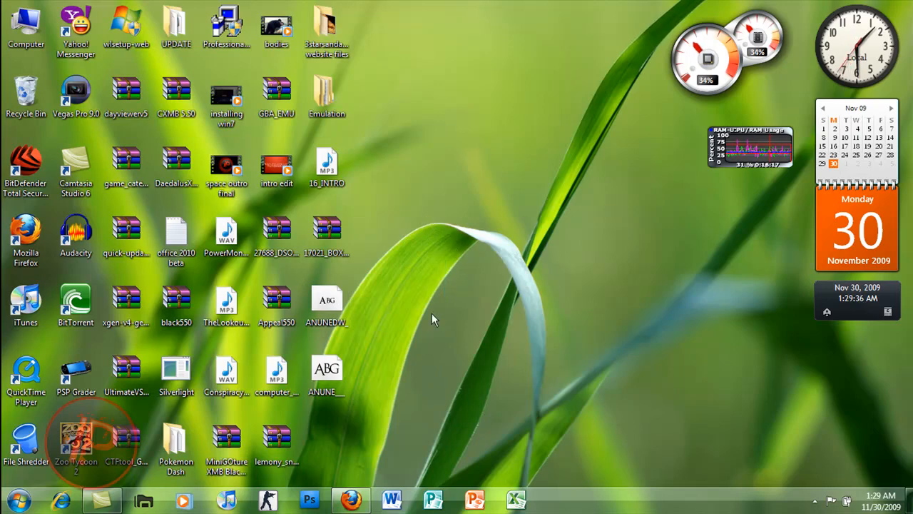
Step: Search the Start menu for 'word' to find WordPad
click(18, 499)
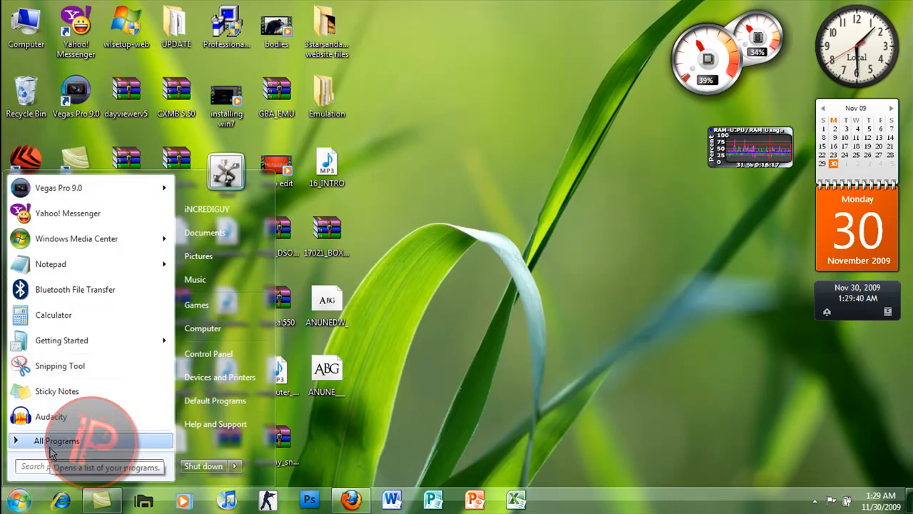
text(word)
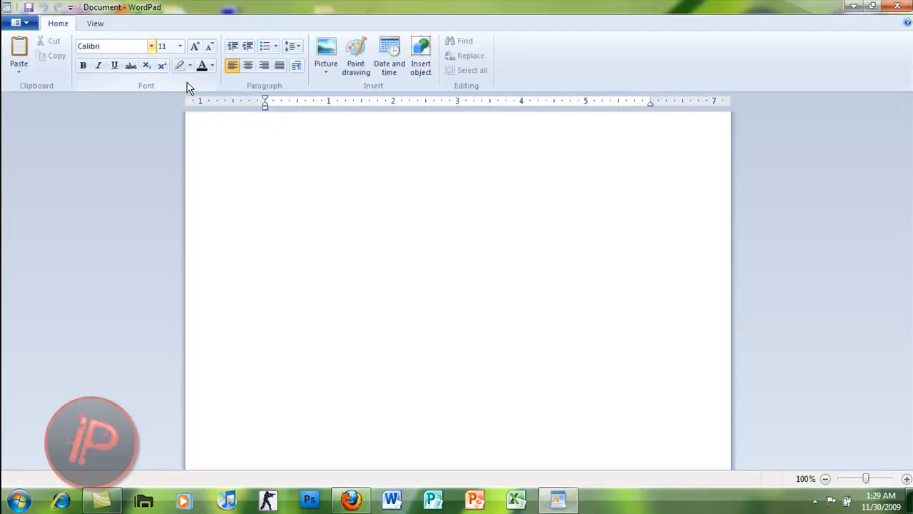
mouse_move(170, 59)
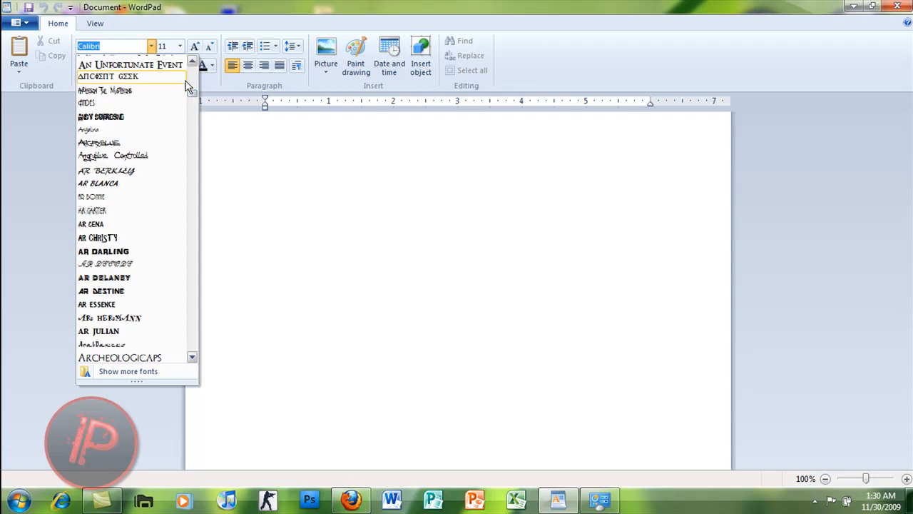
Step: Try An Unfortunate Event font with text 'JSJDJDJDJ', then close WordPad without saving
click(131, 64)
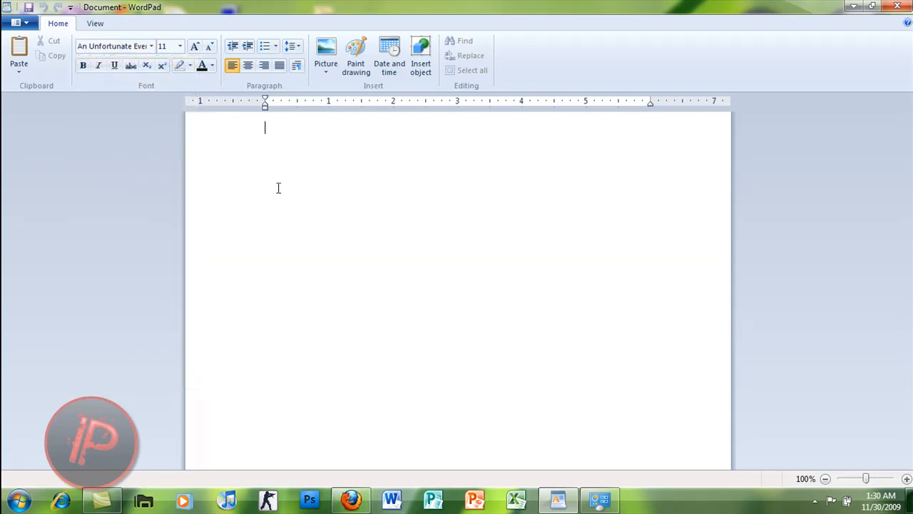
text(JSJDJDJDJ)
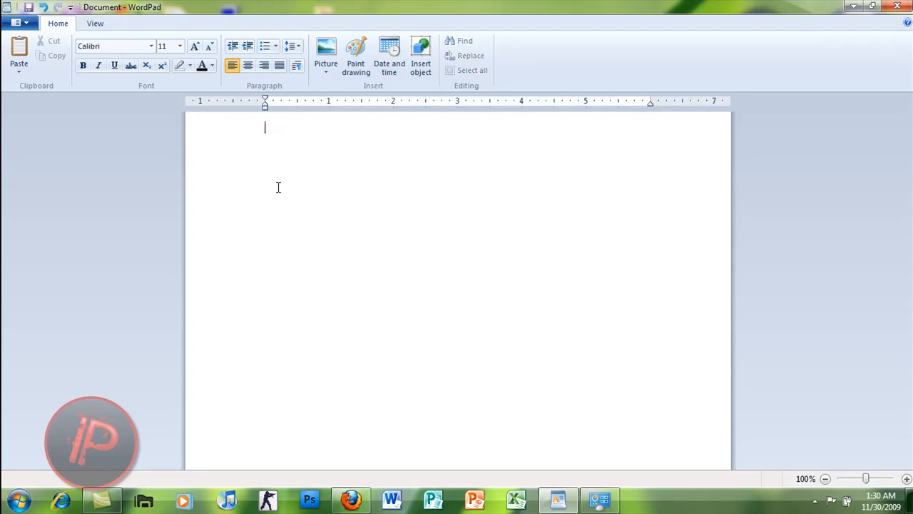
mouse_move(710, 172)
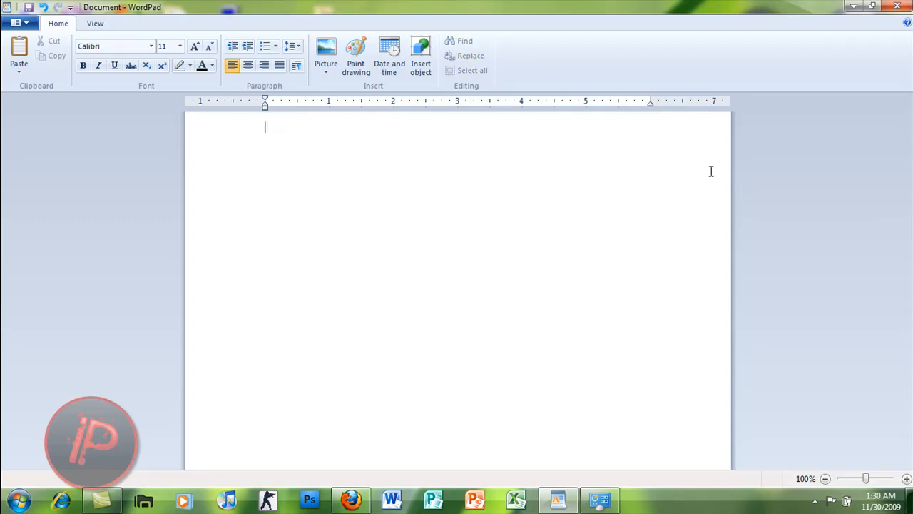
mouse_move(399, 122)
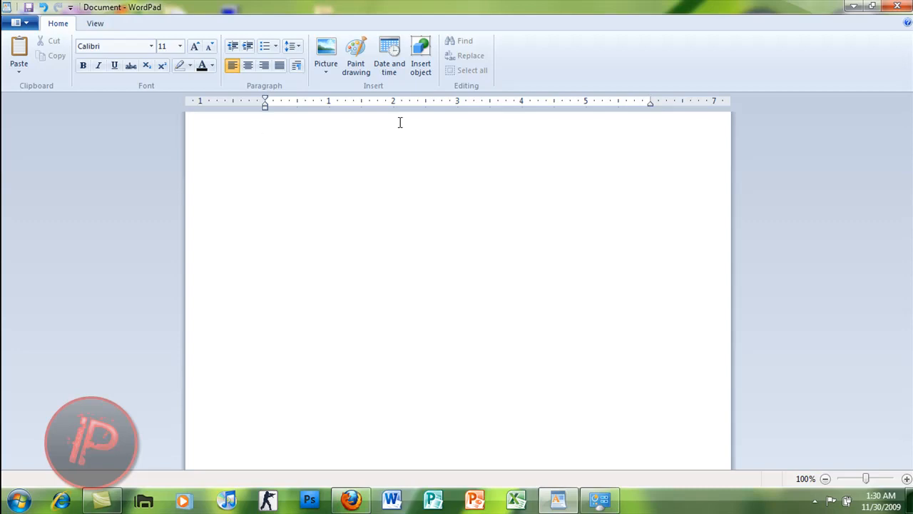
click(264, 127)
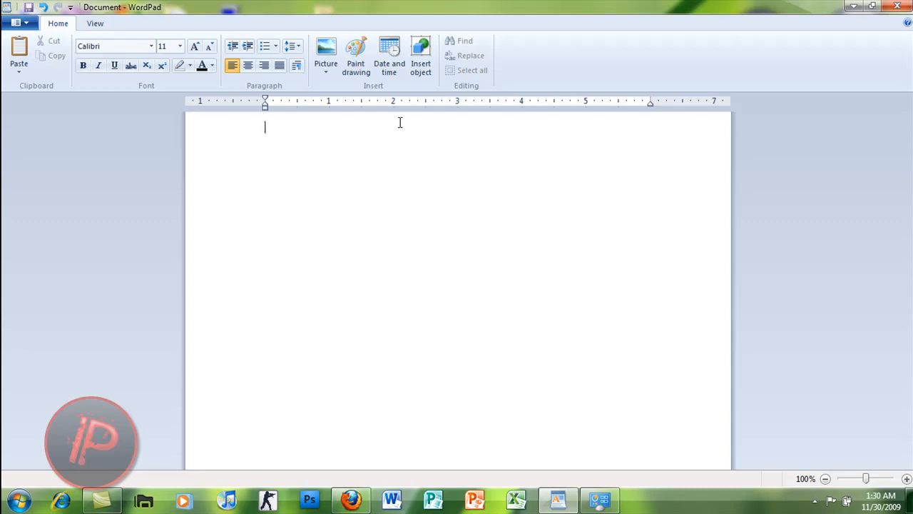
mouse_move(403, 144)
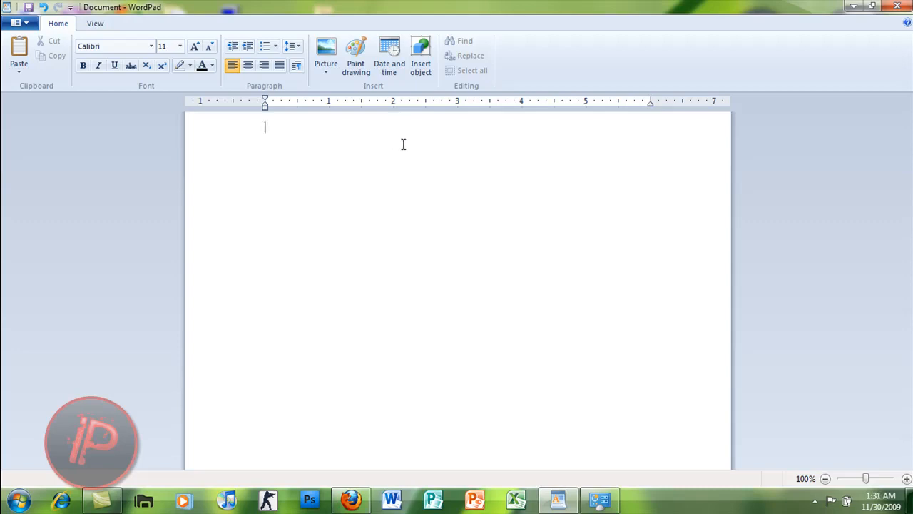
mouse_move(767, 7)
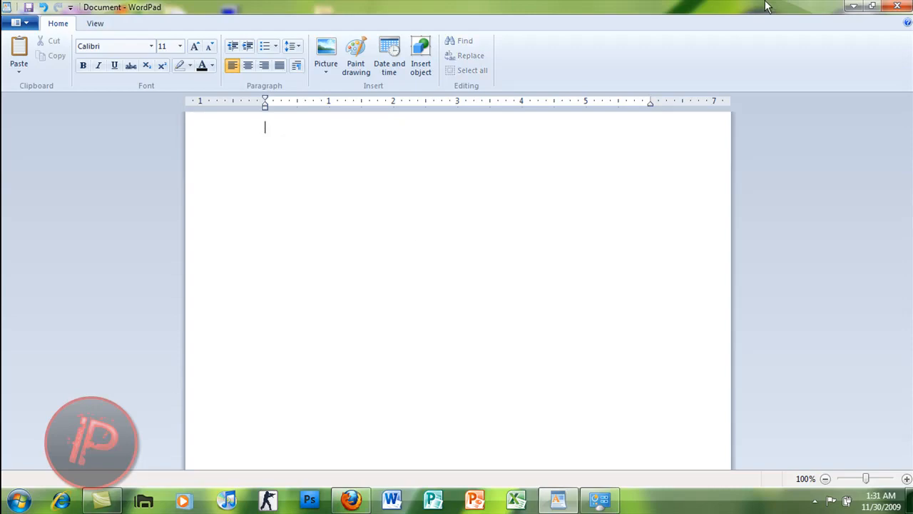
click(898, 7)
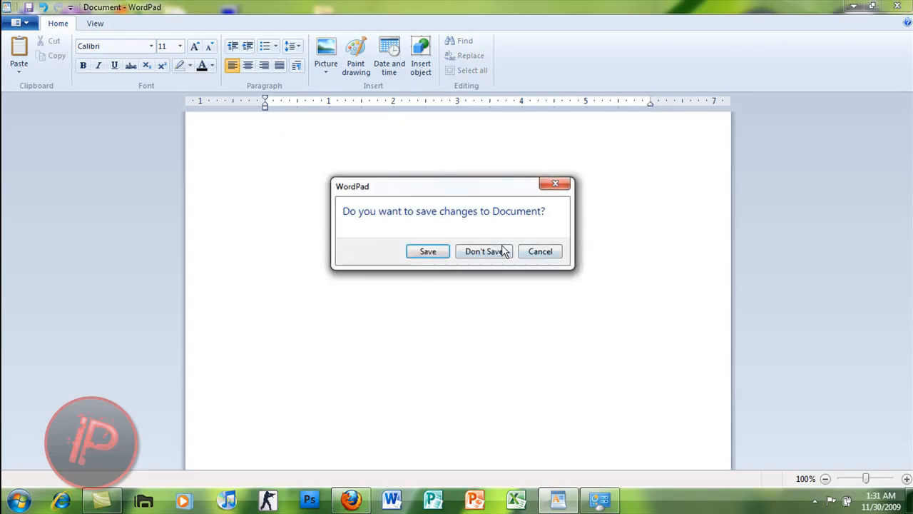
click(484, 251)
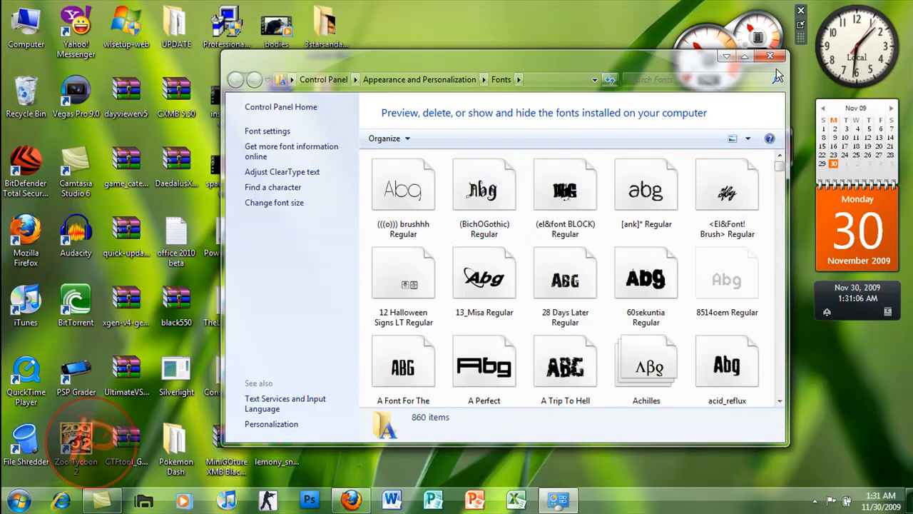